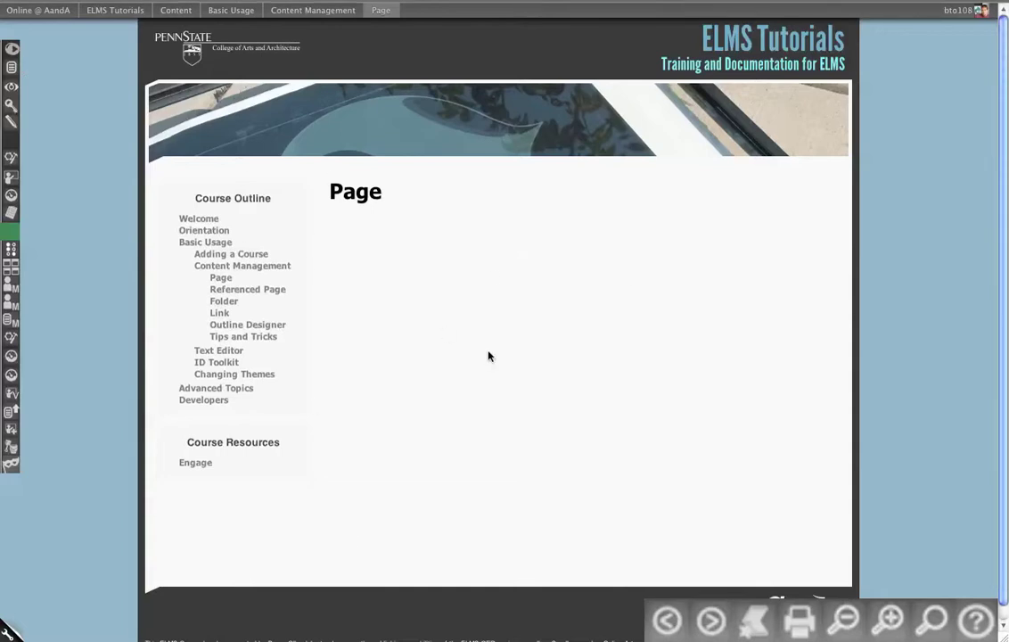
mouse_move(514, 234)
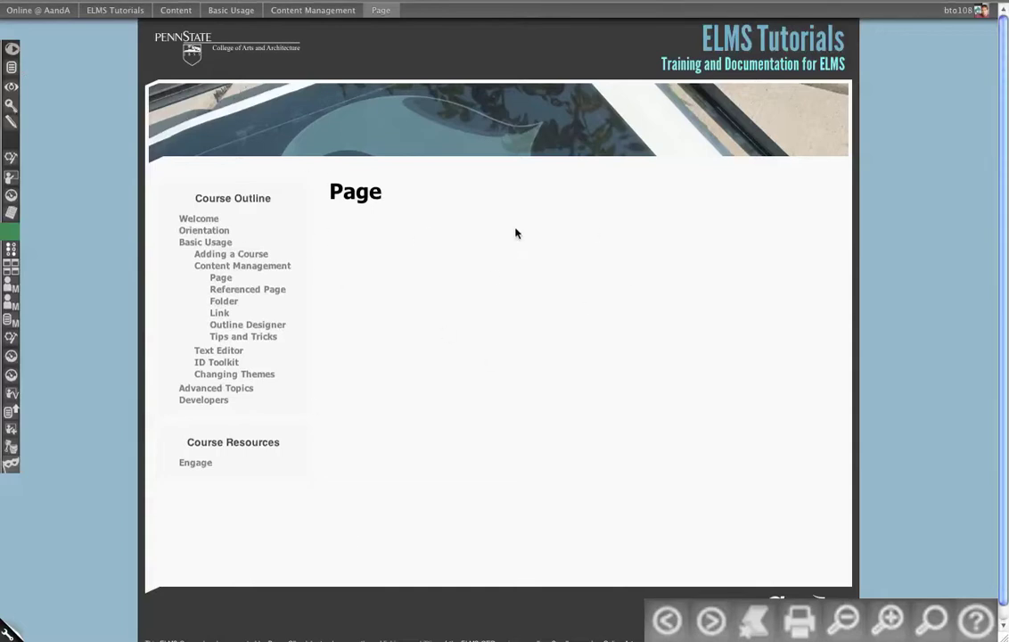
mouse_move(389, 198)
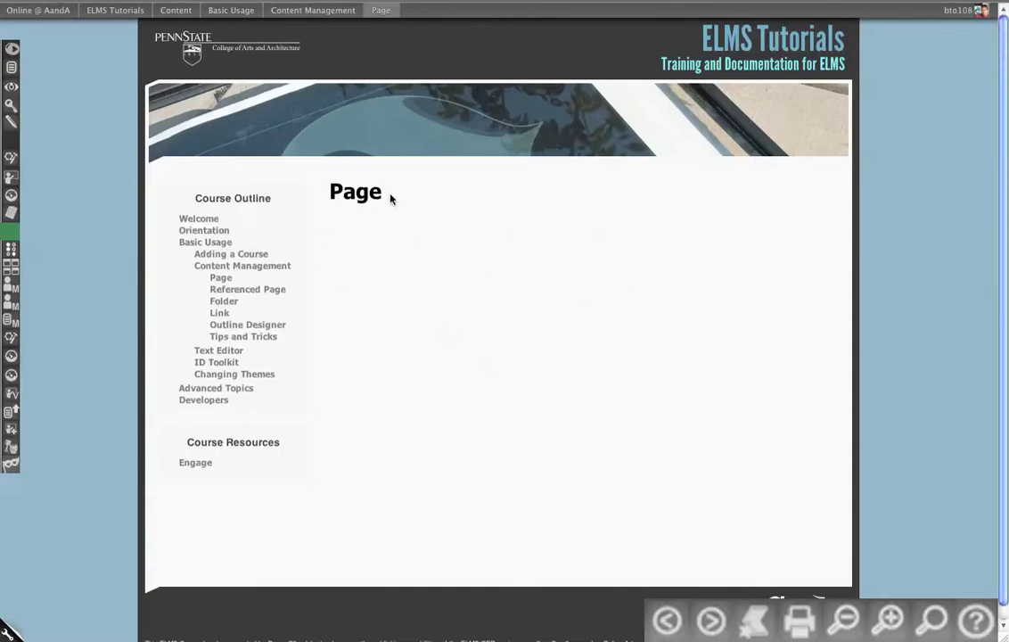
mouse_move(100, 139)
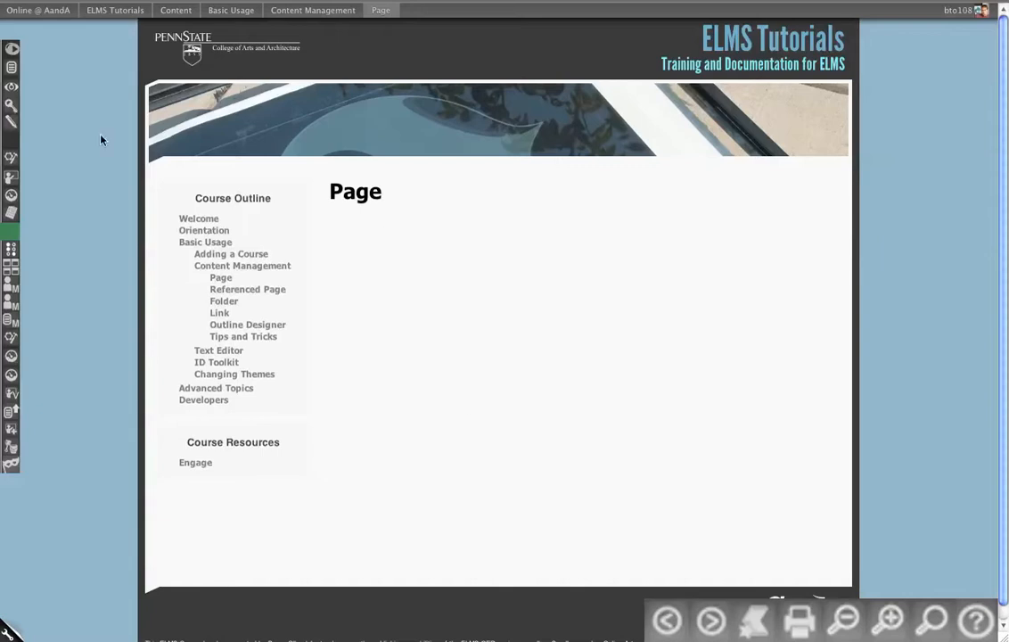
mouse_move(10, 68)
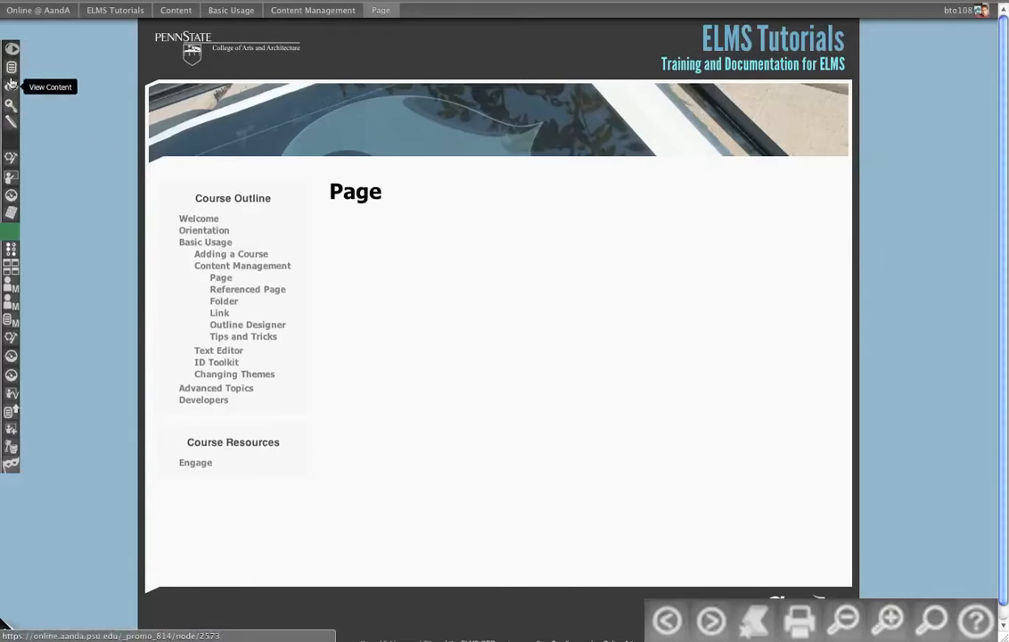
mouse_move(11, 50)
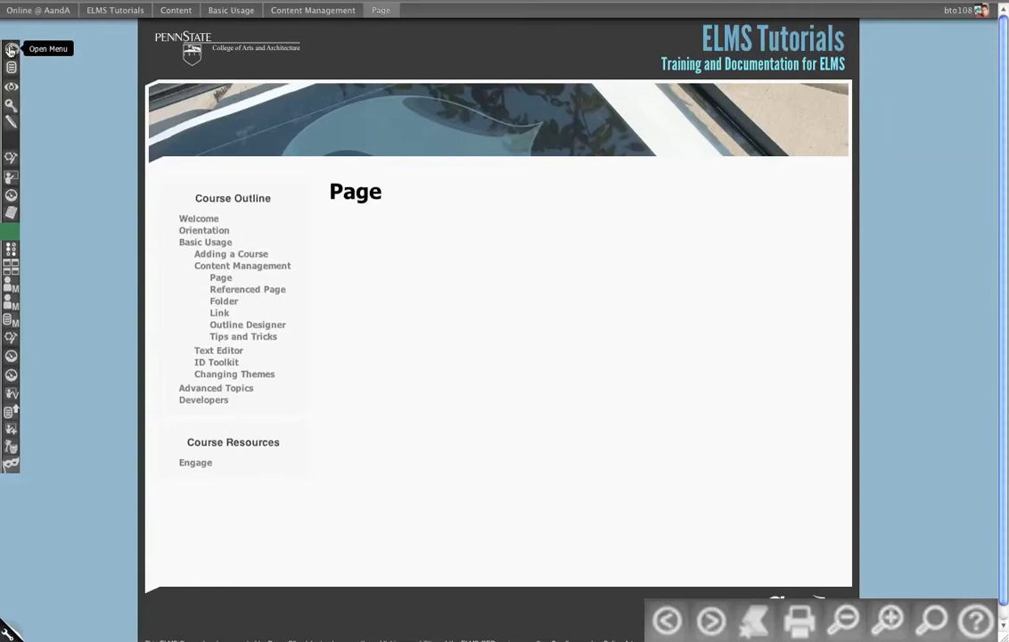
Bring up the page actions and open the Page's edit form showing Title and Body
click(11, 50)
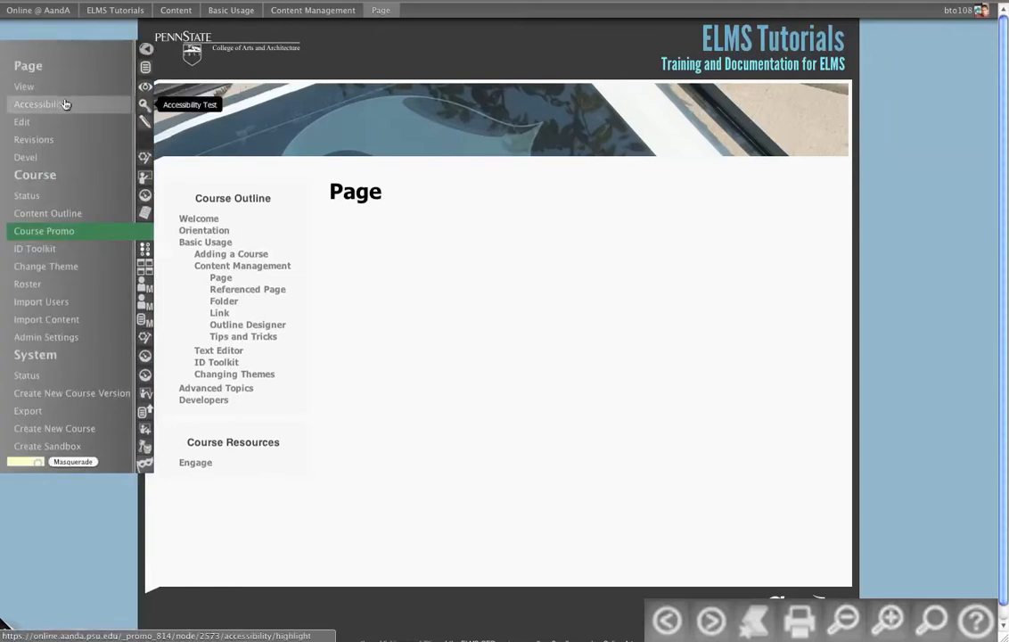
mouse_move(33, 139)
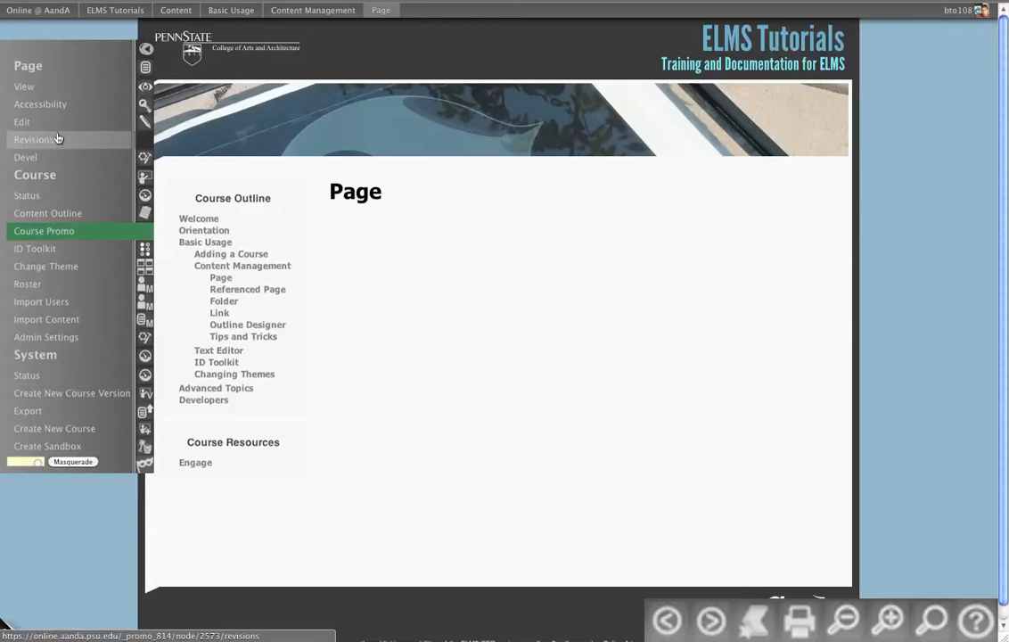
mouse_move(21, 122)
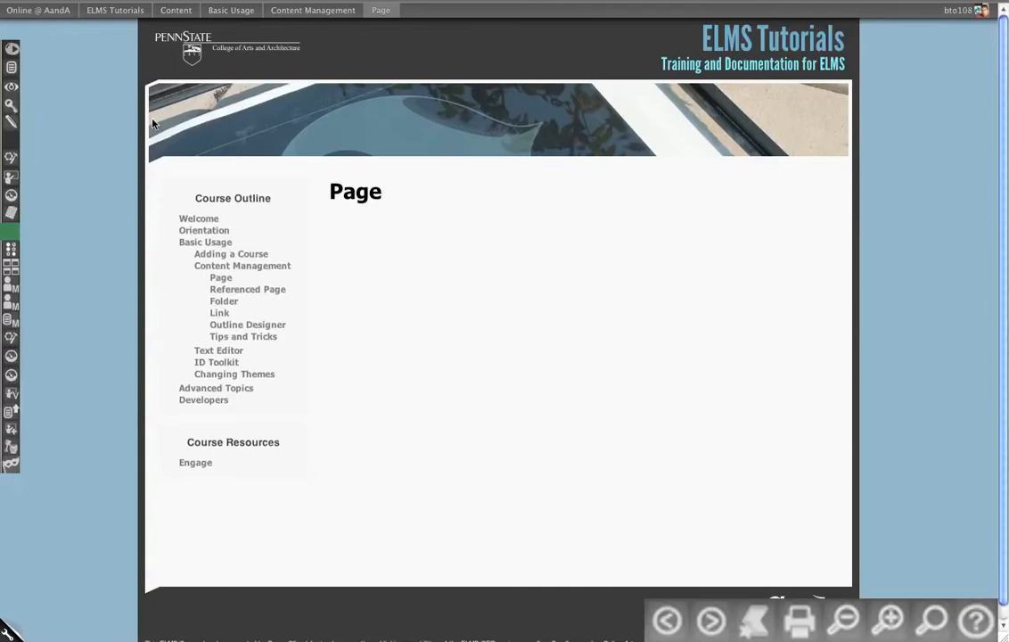
mouse_move(11, 122)
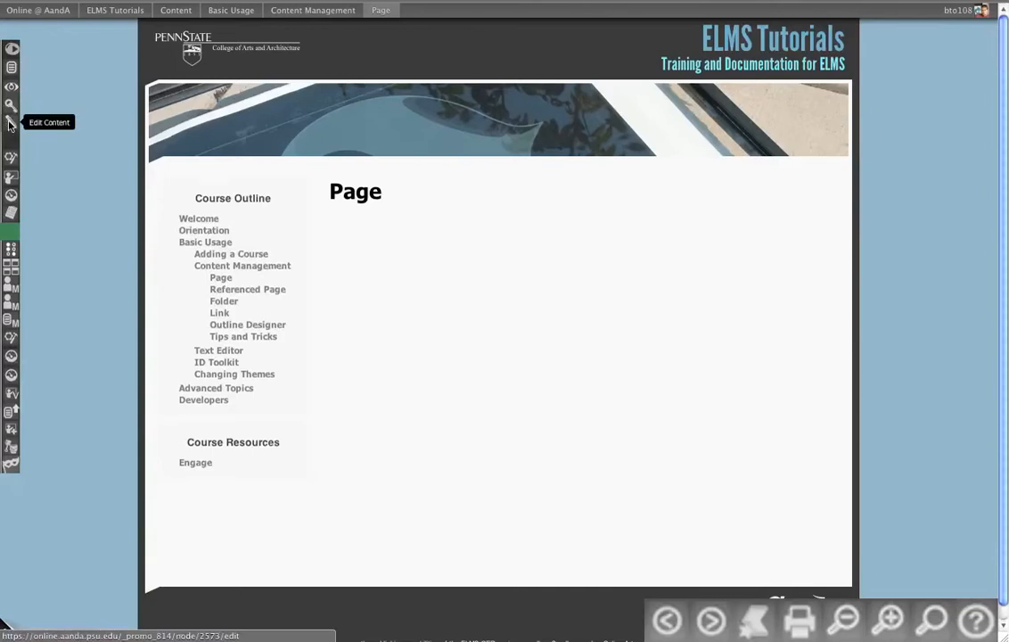
click(10, 122)
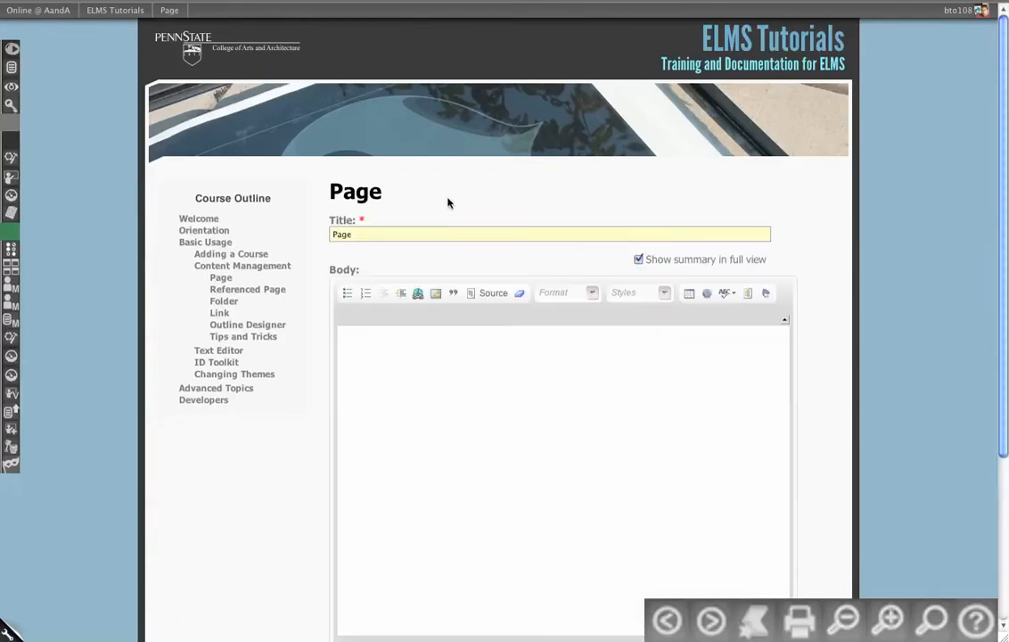
mouse_move(11, 96)
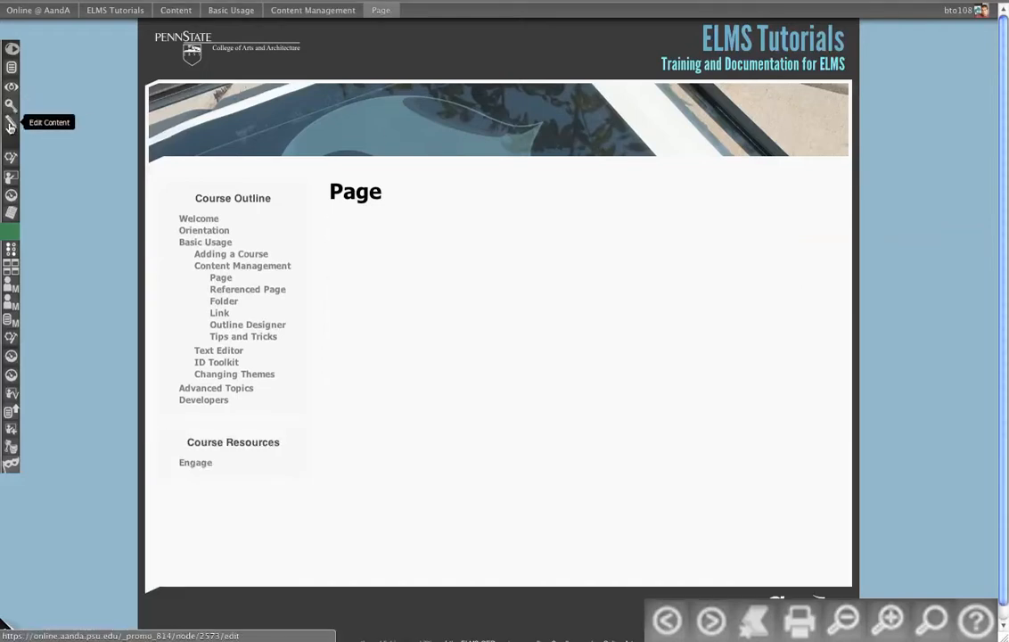
click(11, 123)
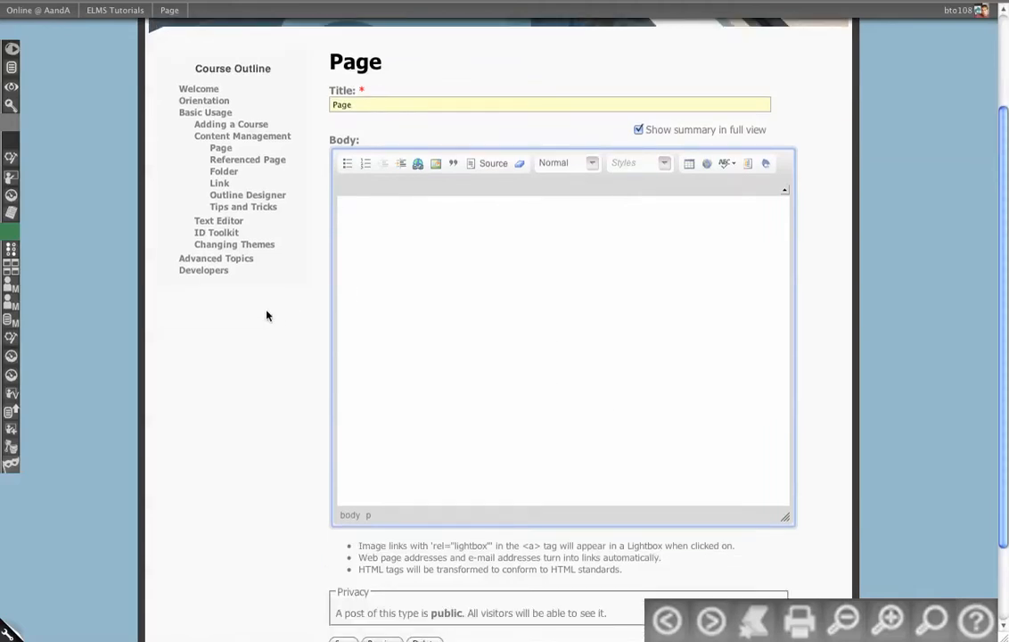
Enter 'Cool my content is here!' then a bulleted list starting 'I love elms', 'a lot'
text(Cool)
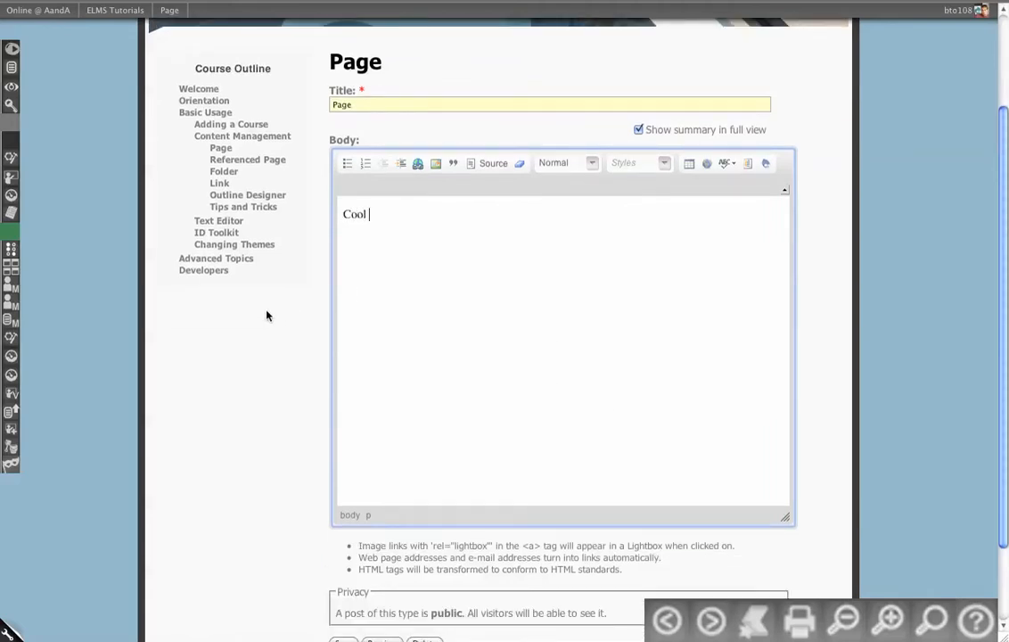
text(my content is here!)
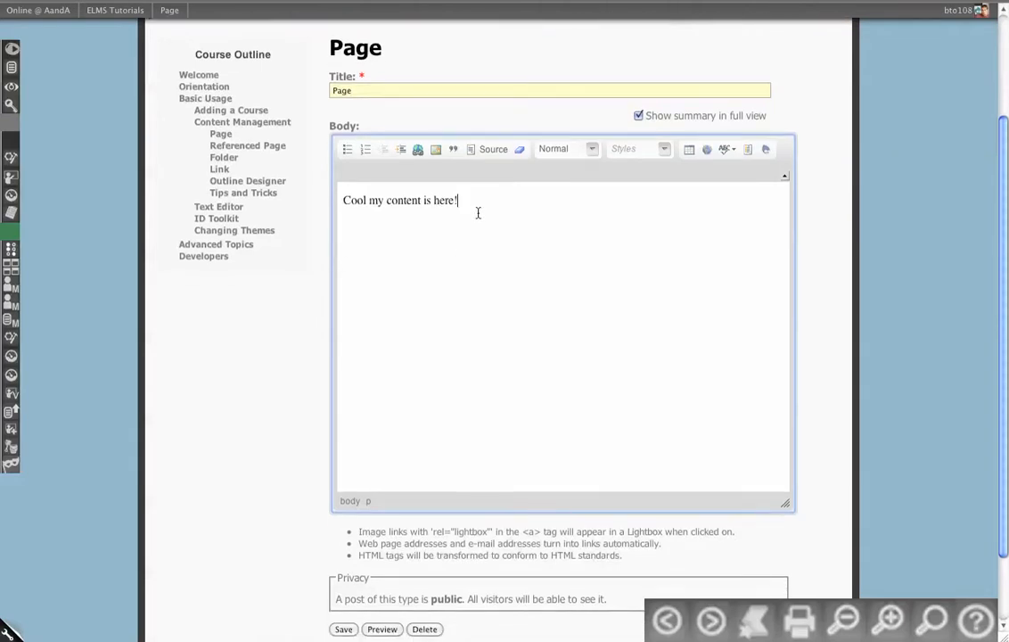
click(347, 150)
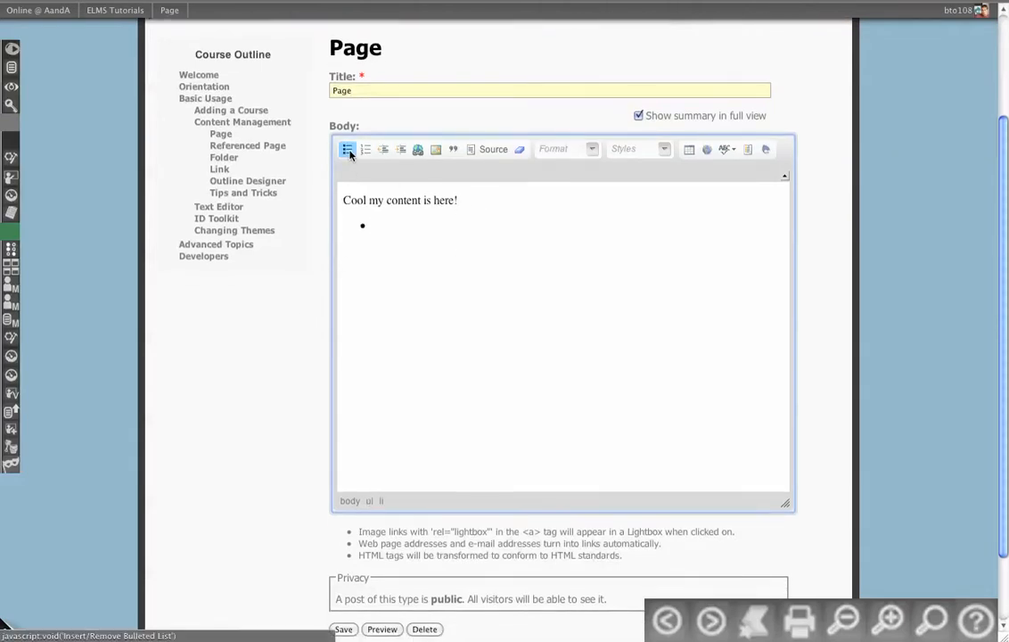
text(I love elms)
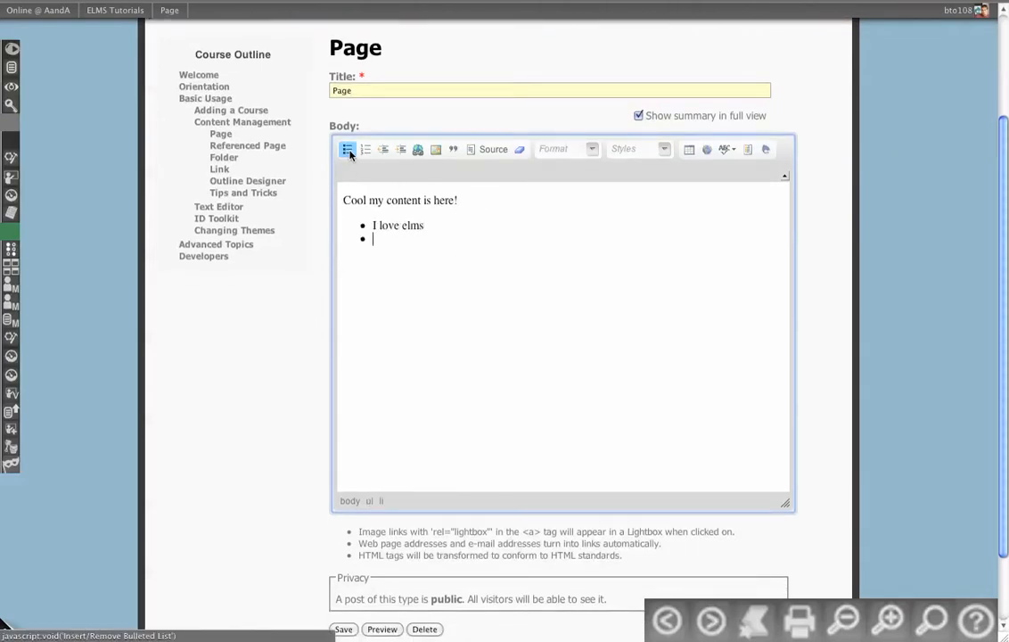
text(a lot)
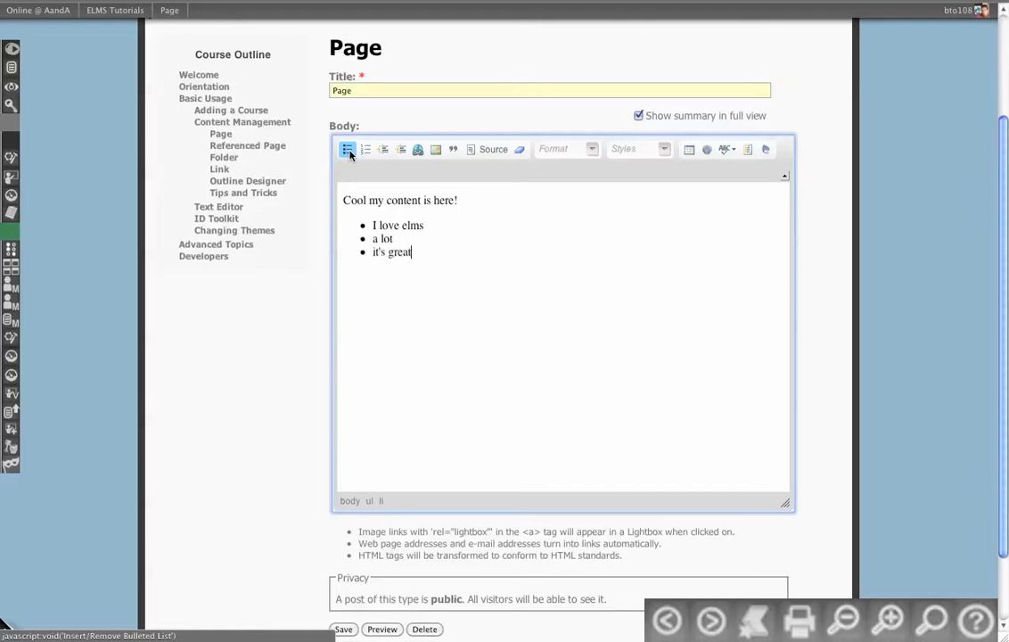
Check the body's HTML source and save the page with its sentence and three bullets
scroll(down, 3)
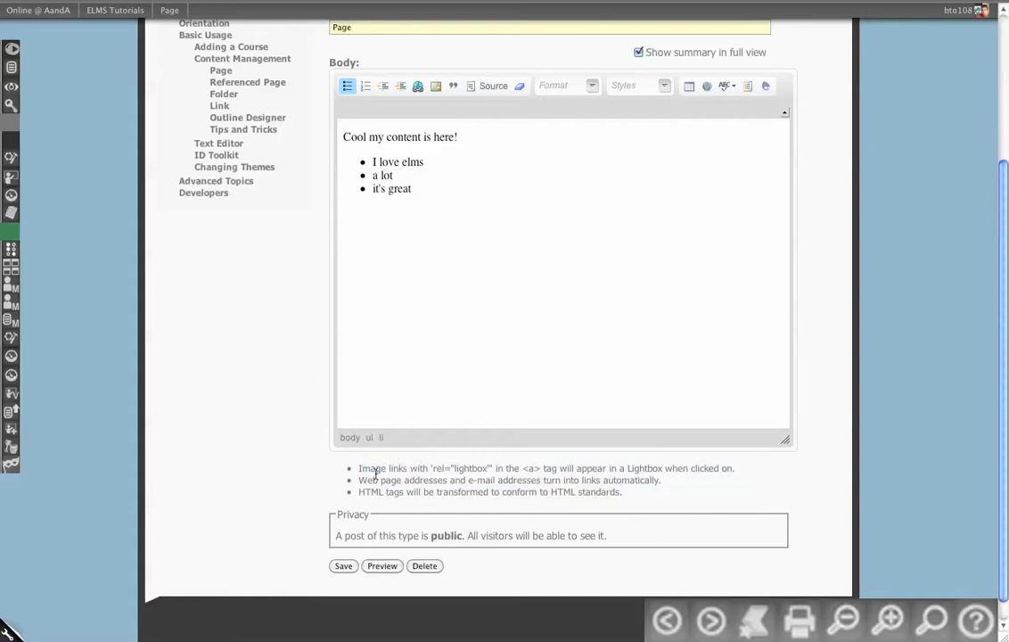
double_click(473, 467)
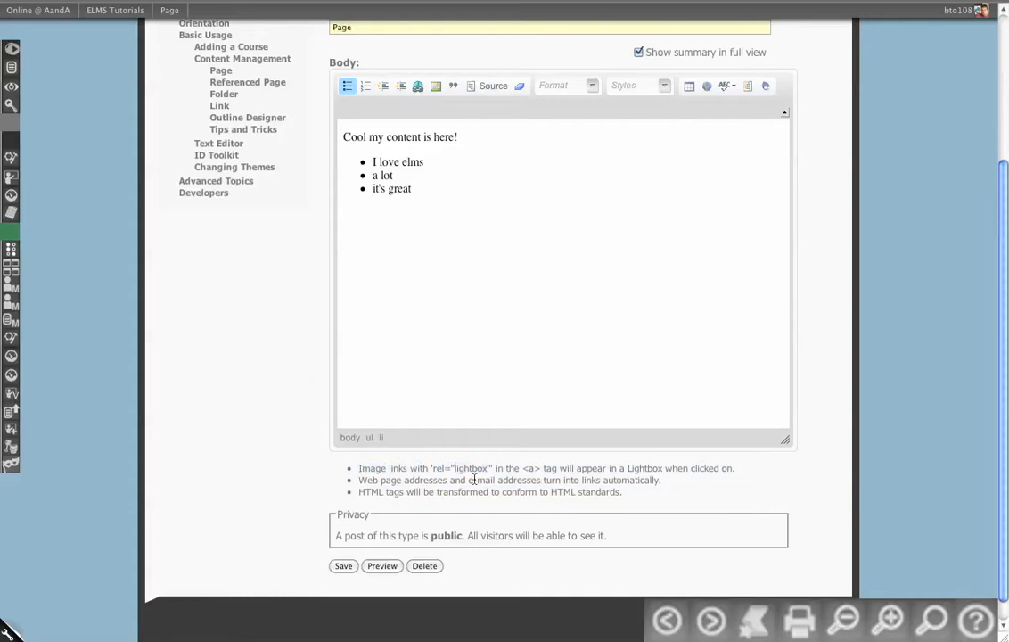
mouse_move(574, 499)
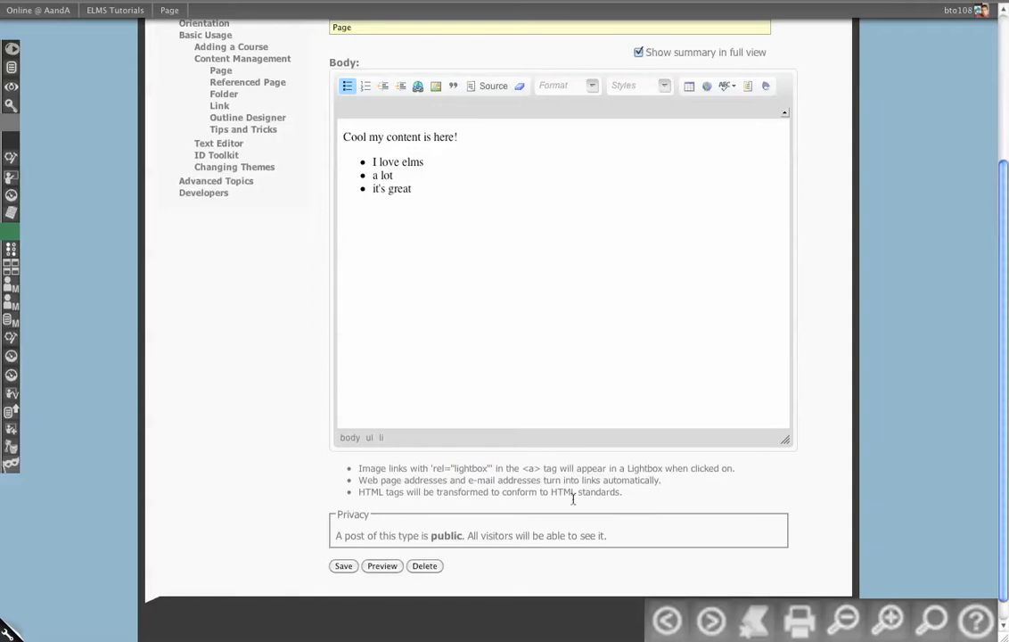
mouse_move(285, 226)
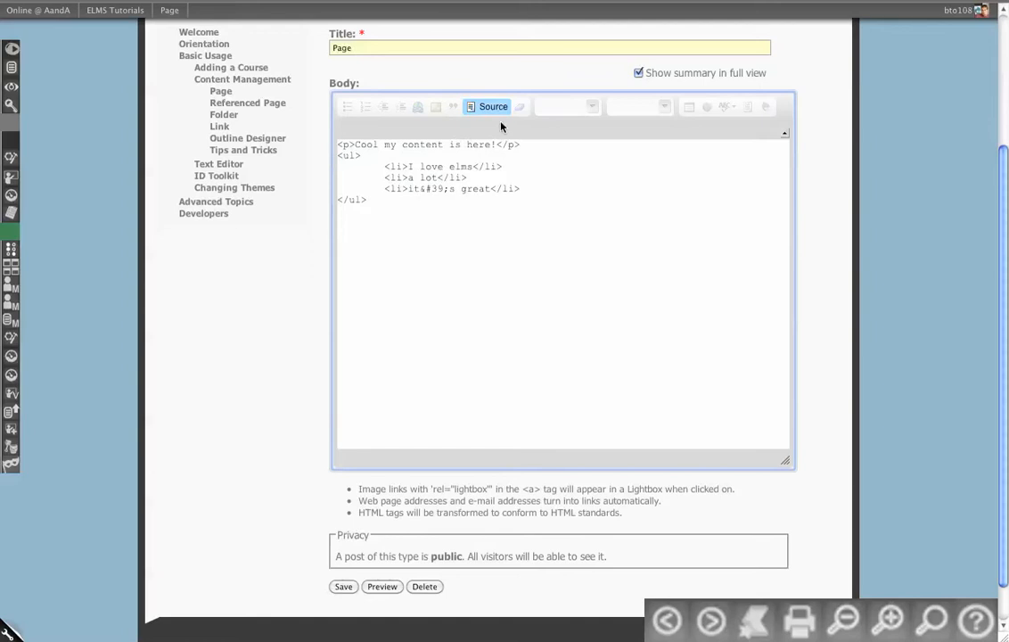
click(492, 107)
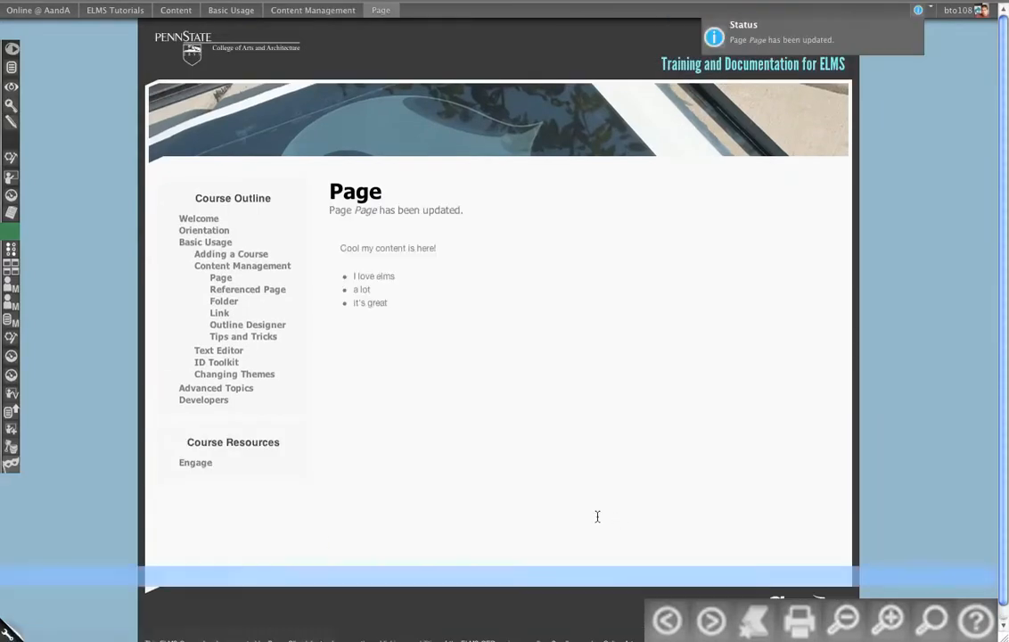
mouse_move(481, 375)
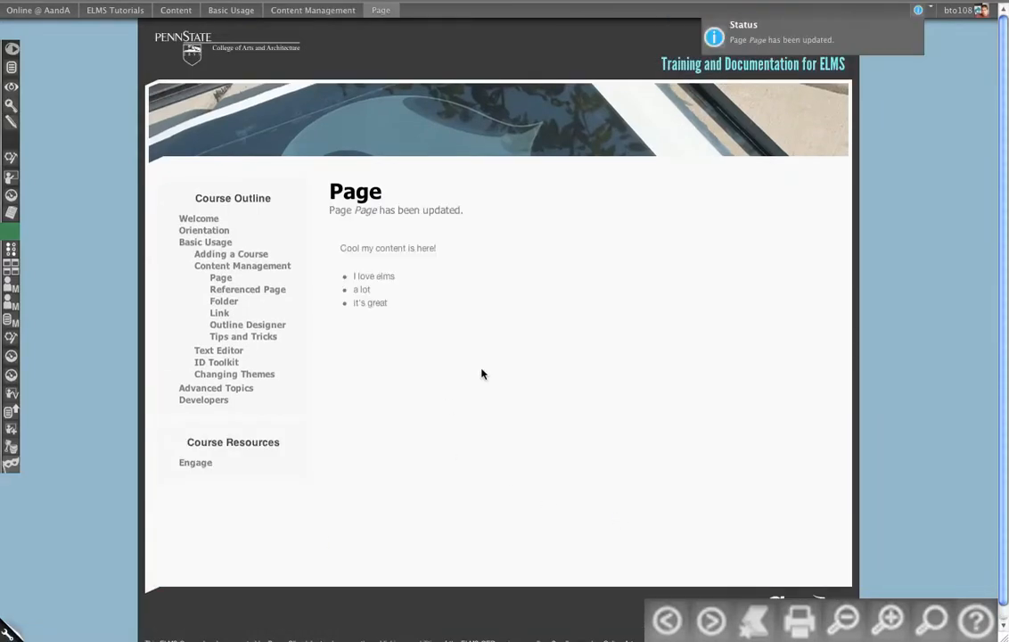
mouse_move(503, 338)
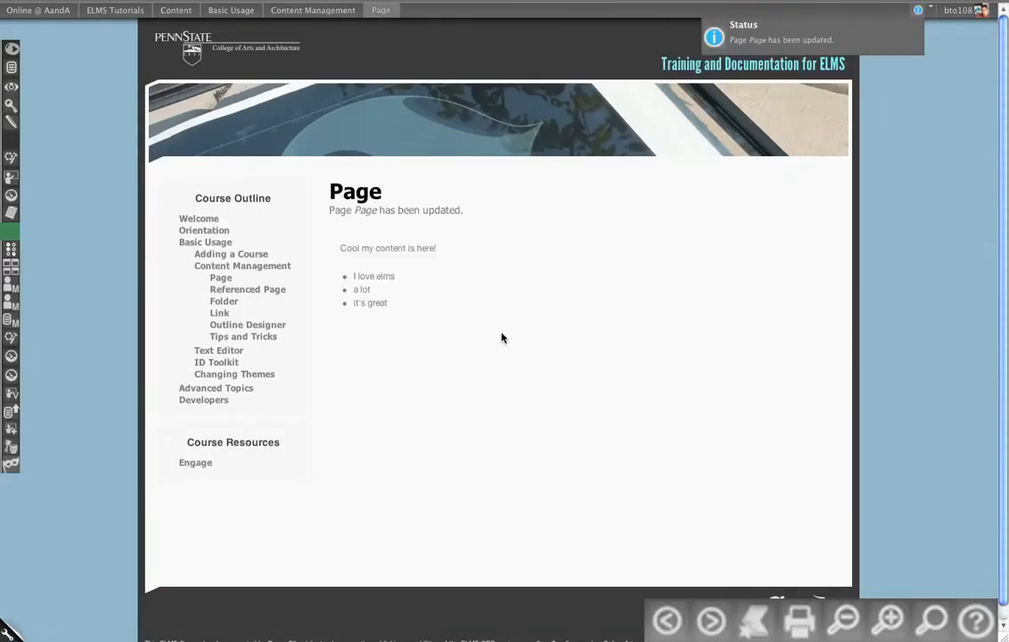
mouse_move(395, 399)
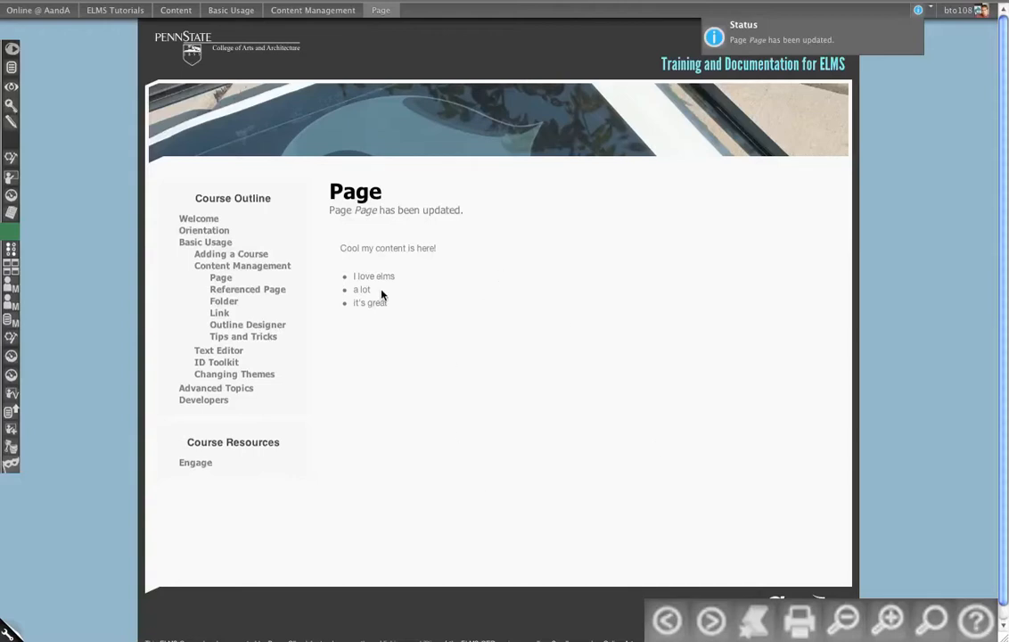
mouse_move(10, 105)
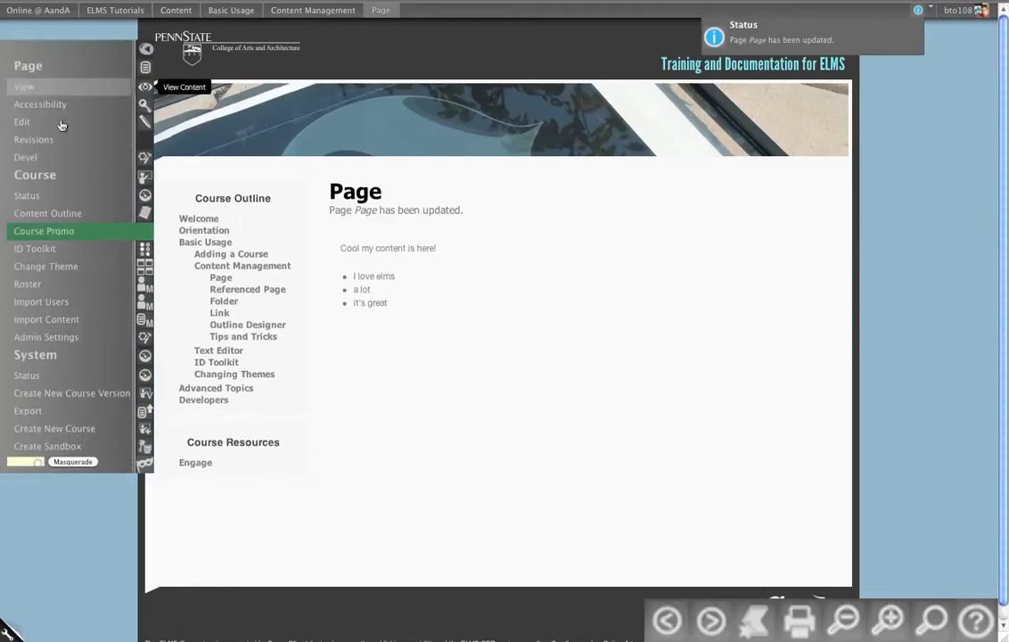
Review the Page's revision history with the 10:56am and two 8:46am revisions
click(34, 139)
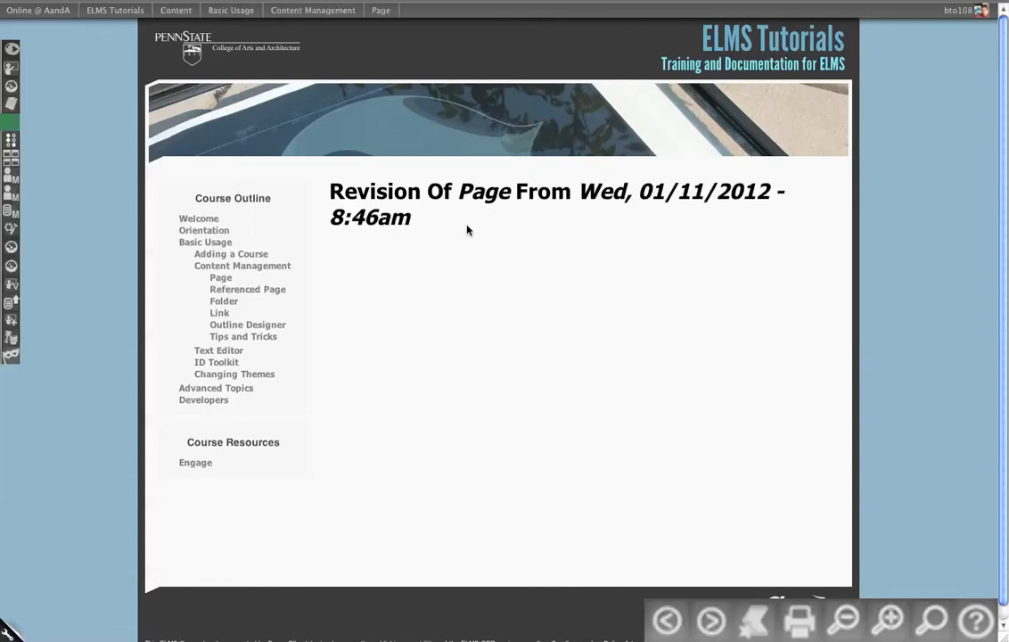
mouse_move(599, 339)
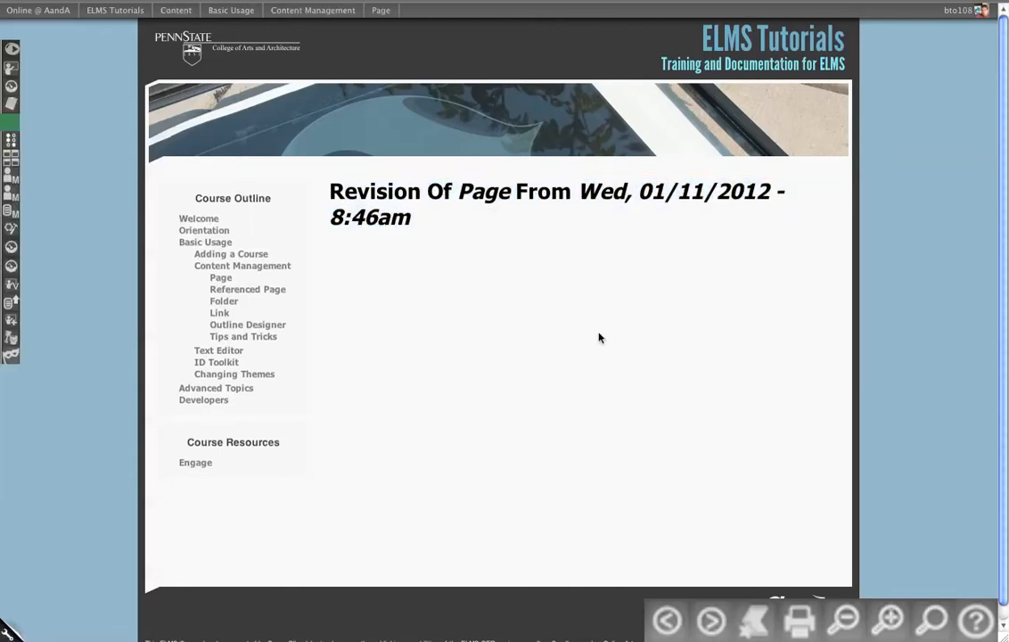
mouse_move(454, 317)
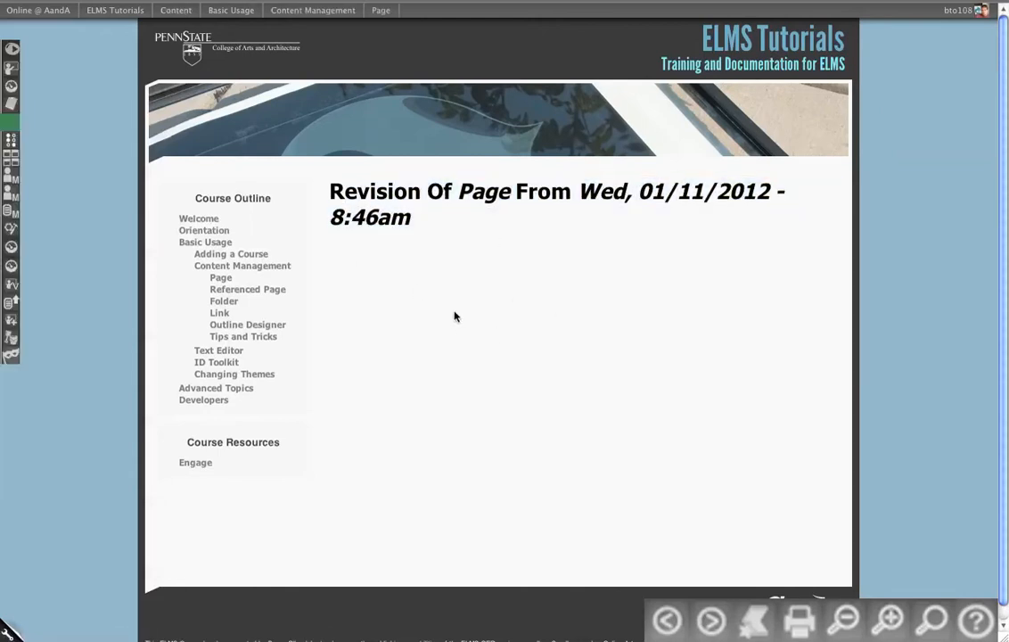
mouse_move(524, 367)
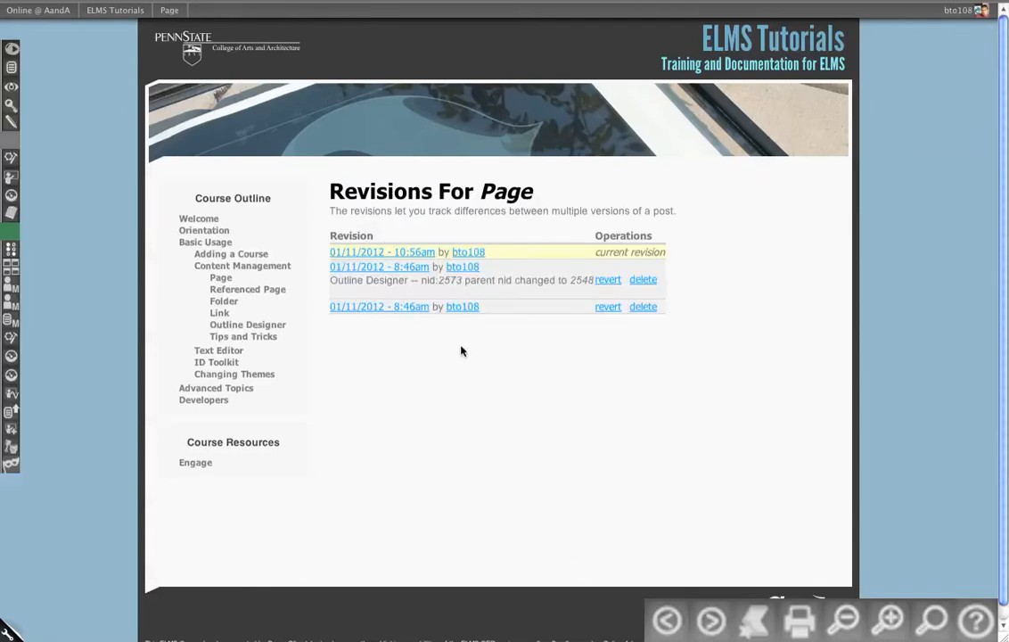
mouse_move(11, 107)
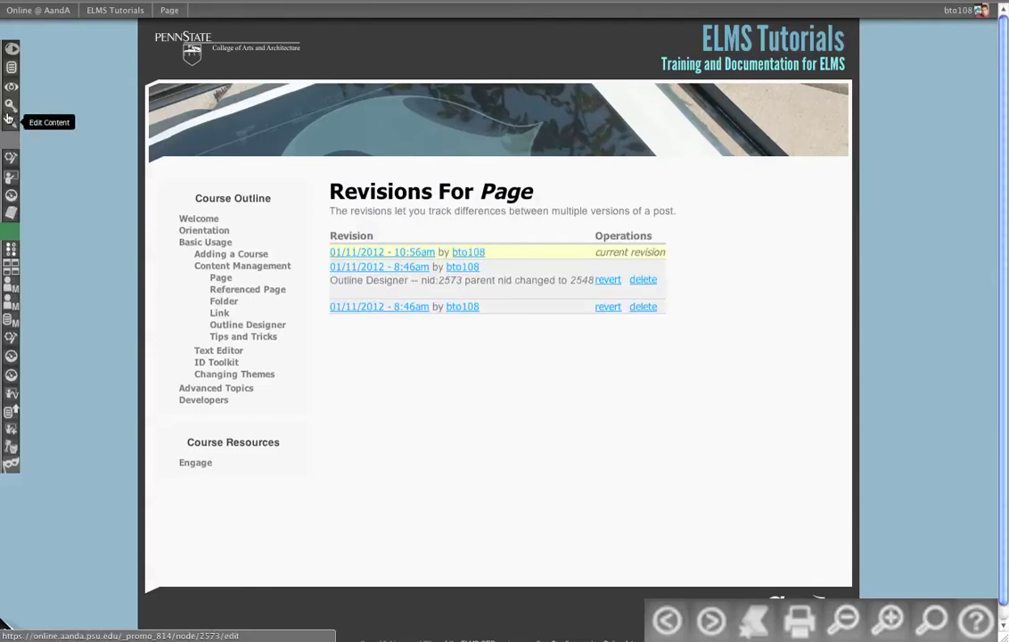
mouse_move(11, 105)
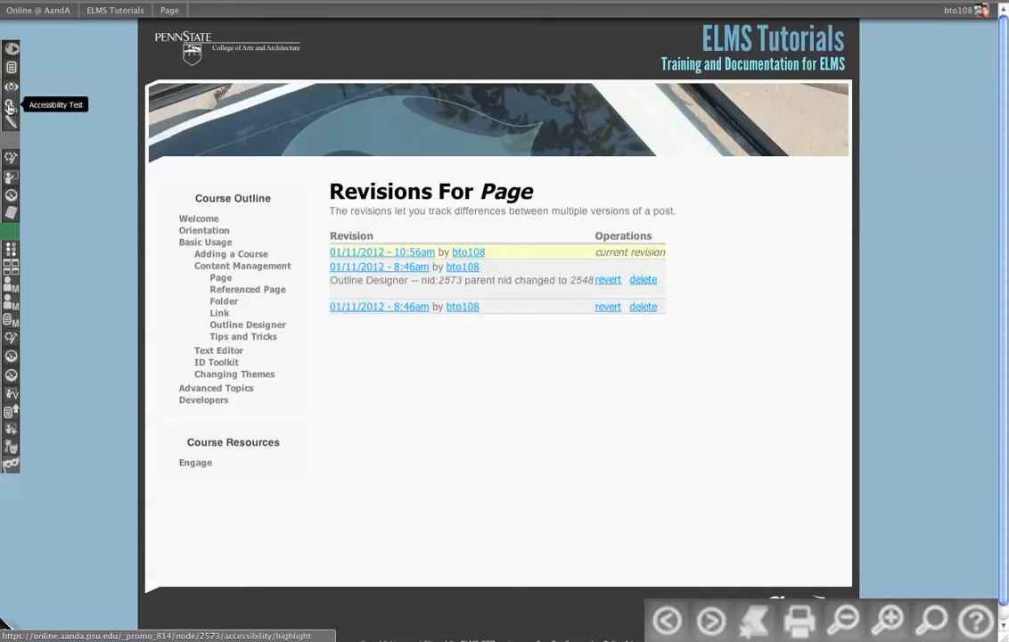
Run the accessibility test to see the Page's Highlighted Errors warnings
click(11, 105)
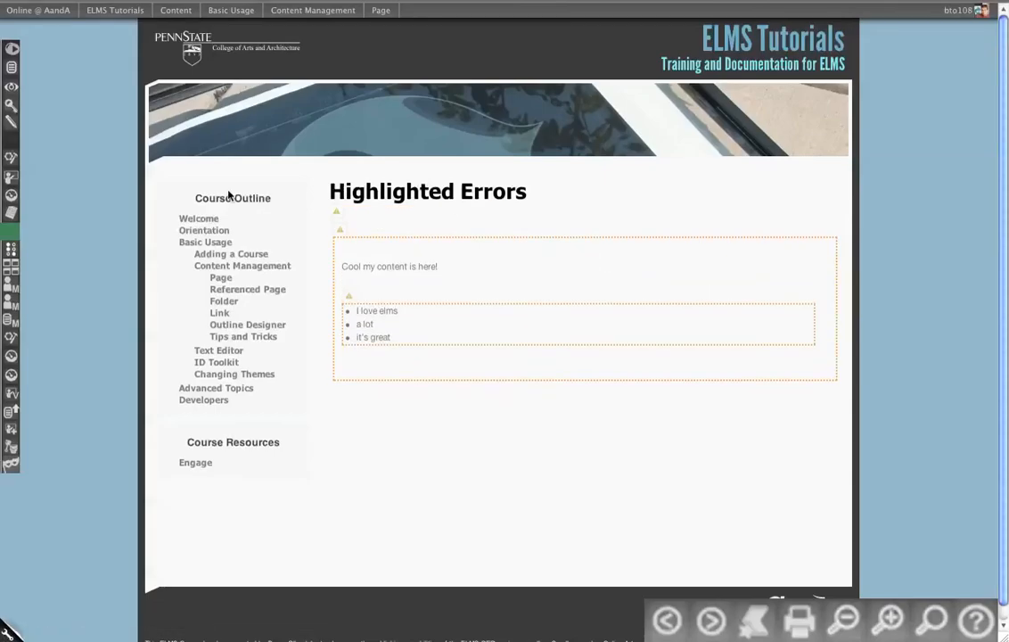
mouse_move(823, 276)
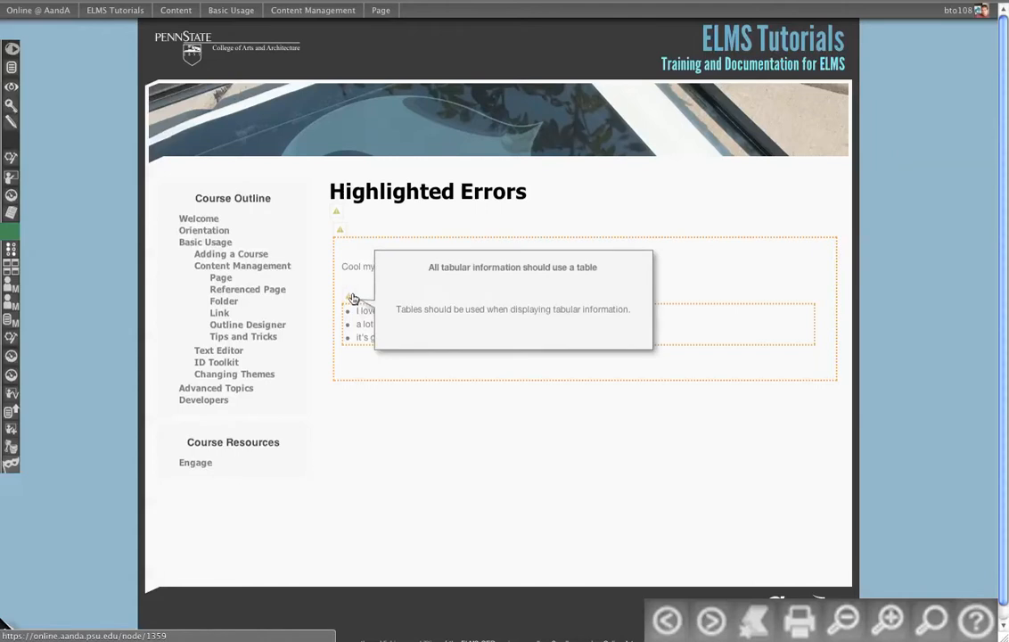
mouse_move(342, 236)
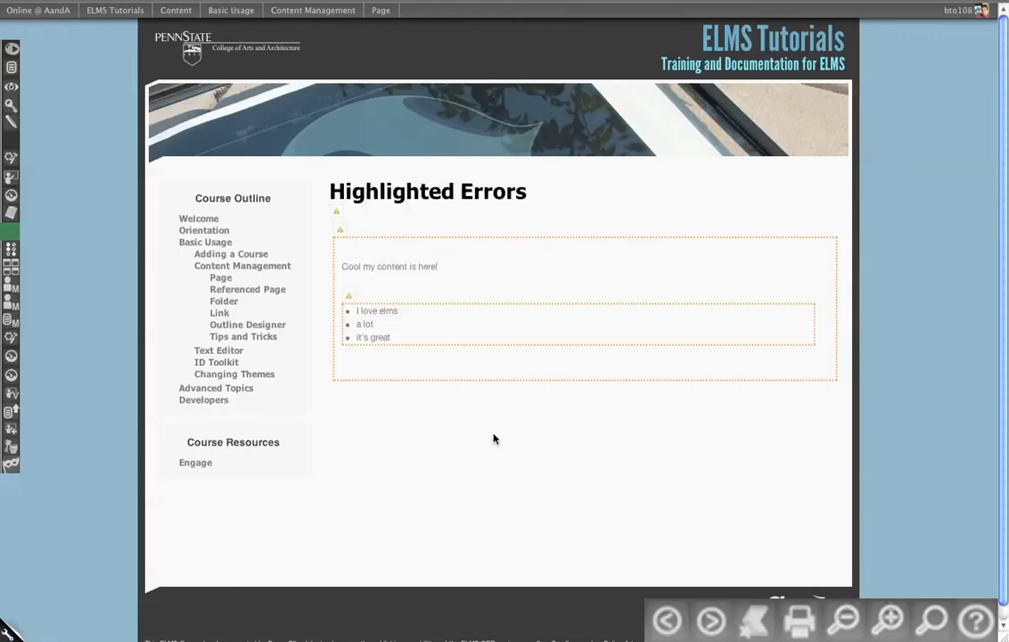
mouse_move(36, 112)
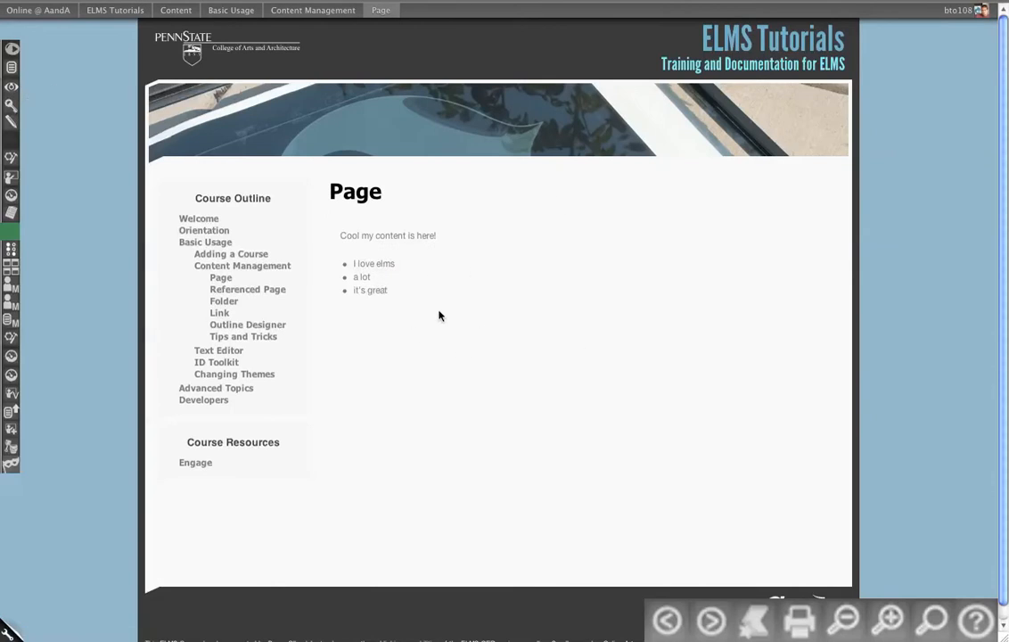
mouse_move(408, 307)
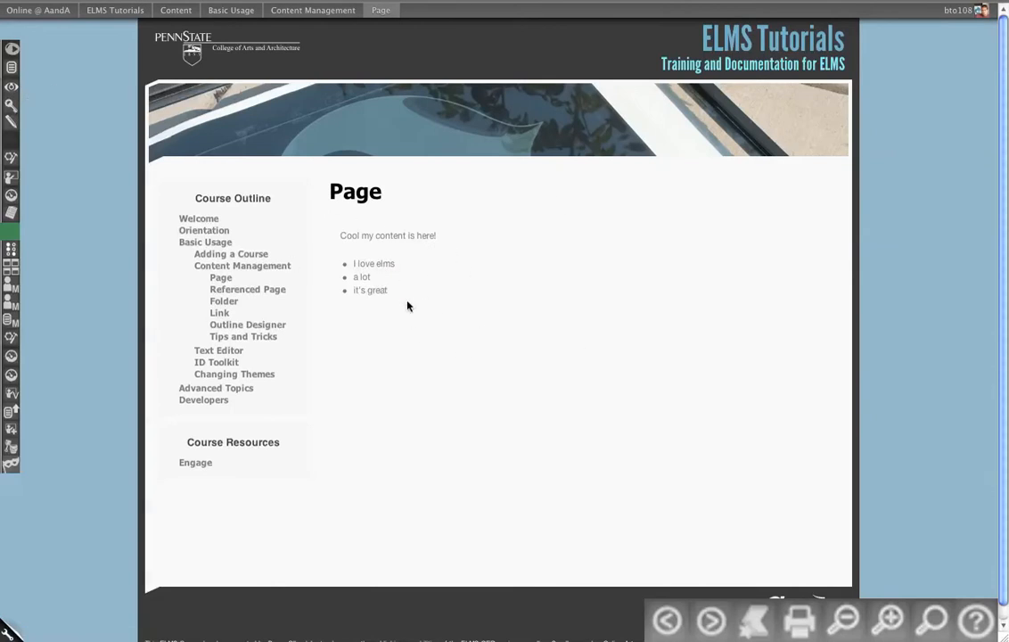
mouse_move(10, 194)
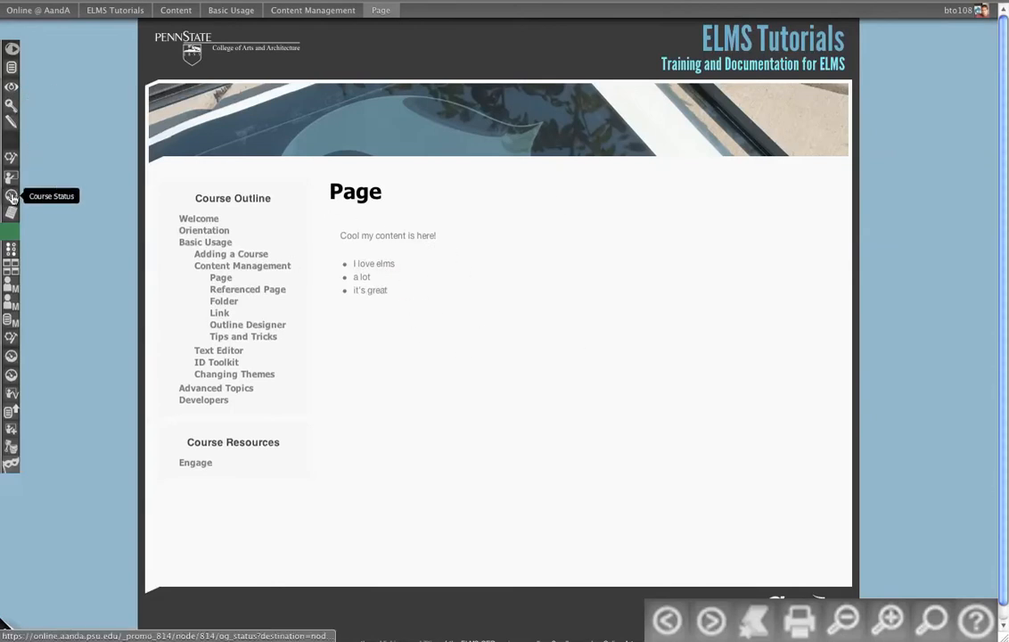
mouse_move(11, 214)
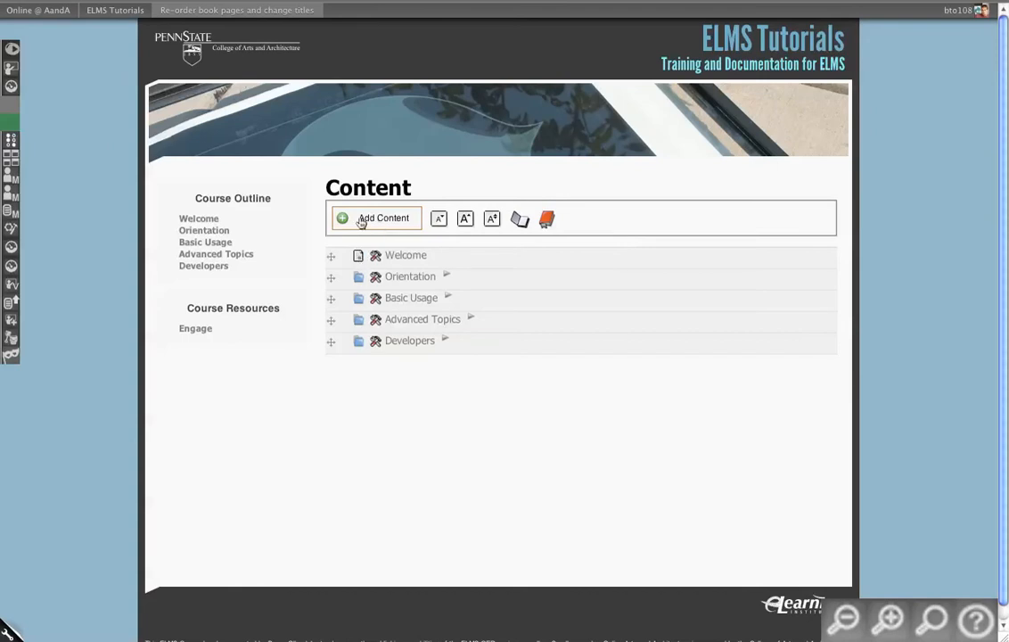
Start and dismiss a new content item without adding, then show the course's Welcome page
click(374, 217)
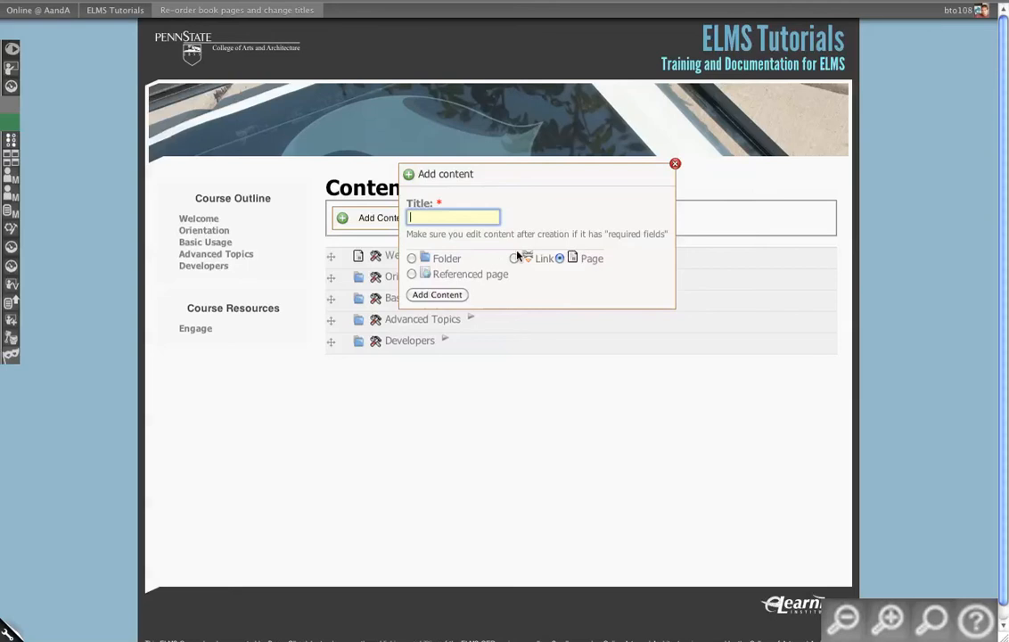
mouse_move(482, 271)
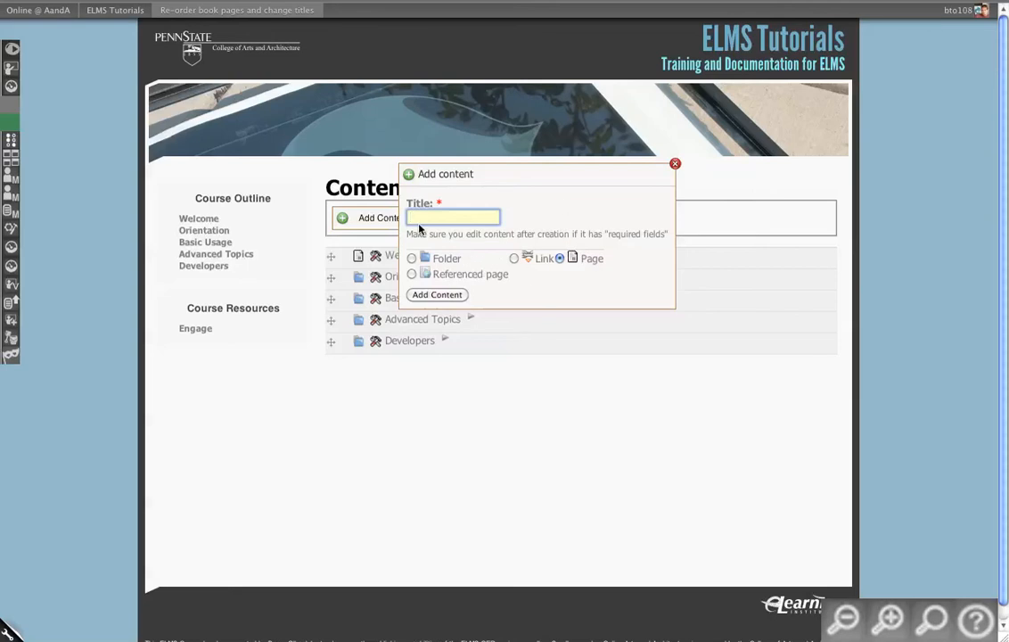
mouse_move(499, 310)
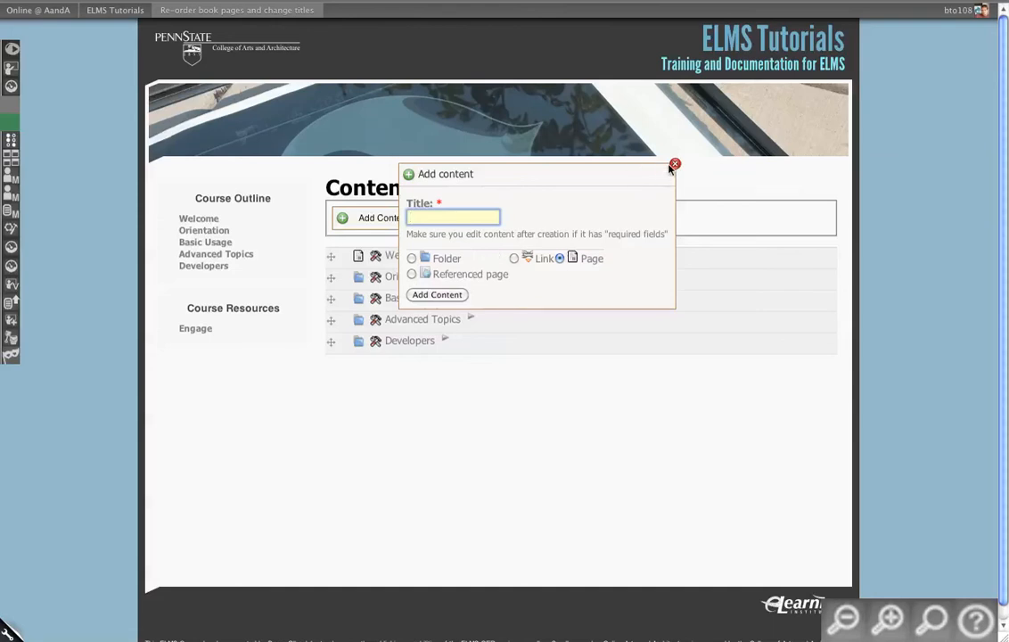
mouse_move(569, 275)
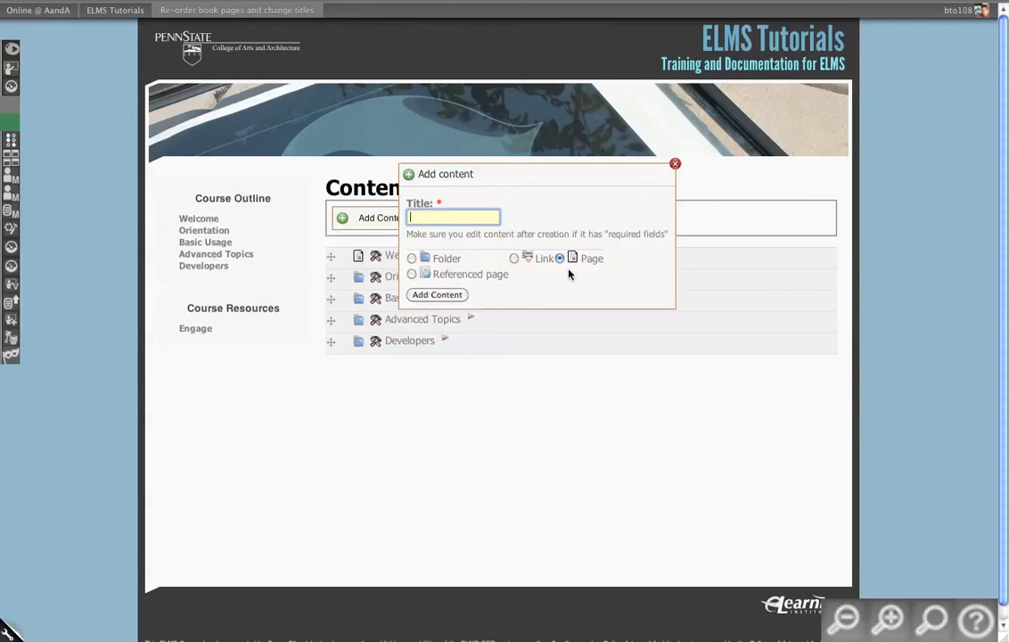
mouse_move(673, 164)
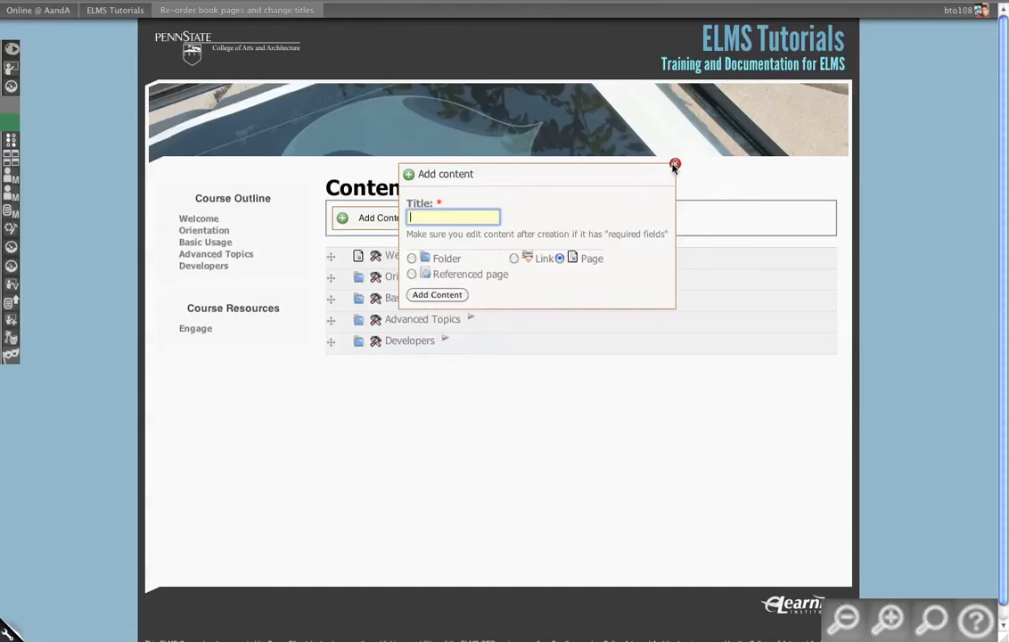
click(674, 166)
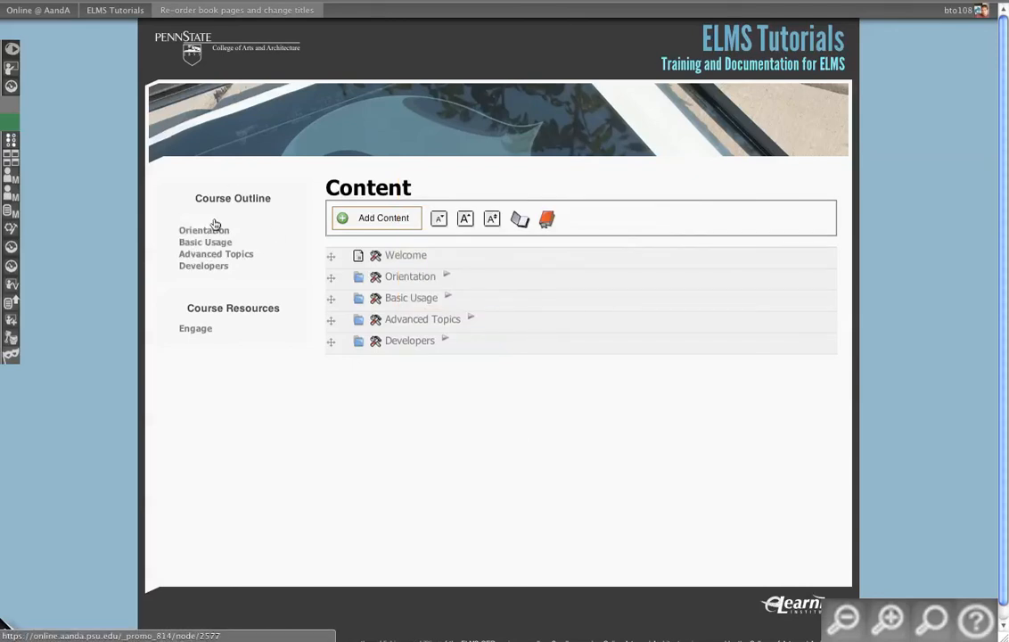
mouse_move(185, 225)
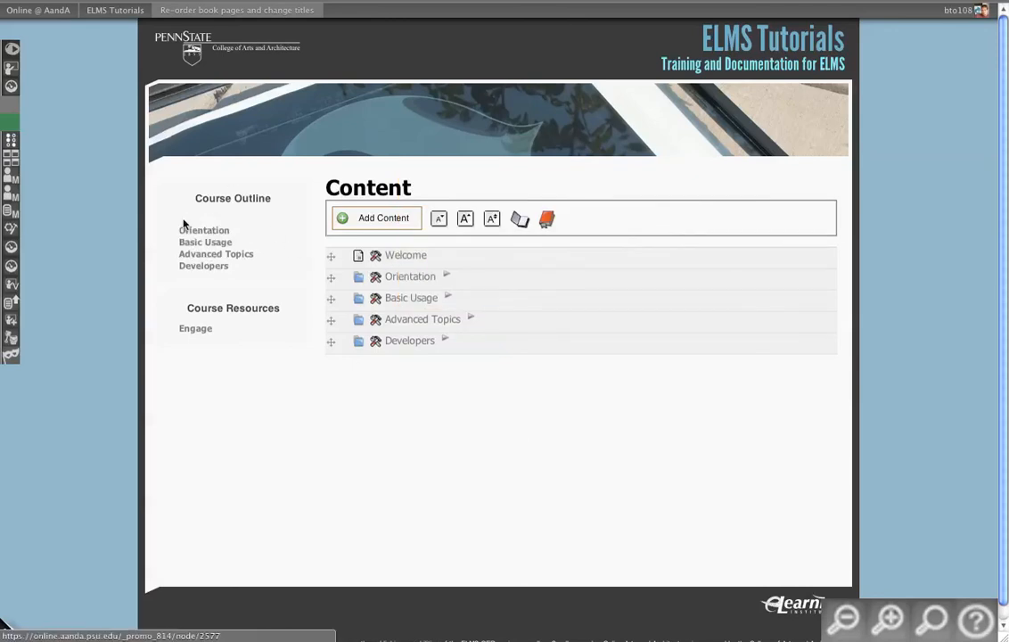
click(407, 255)
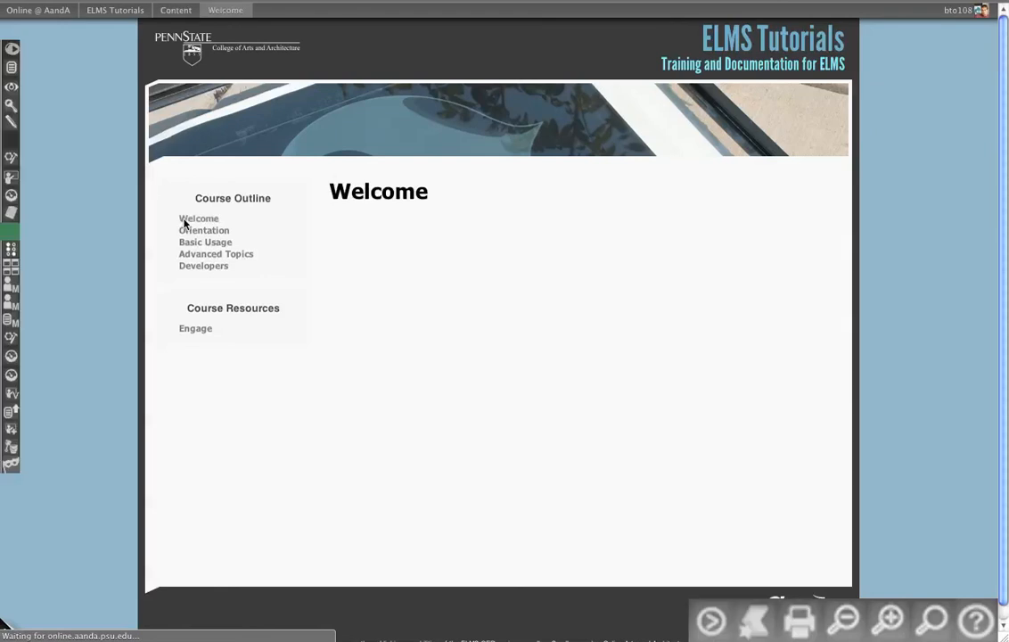